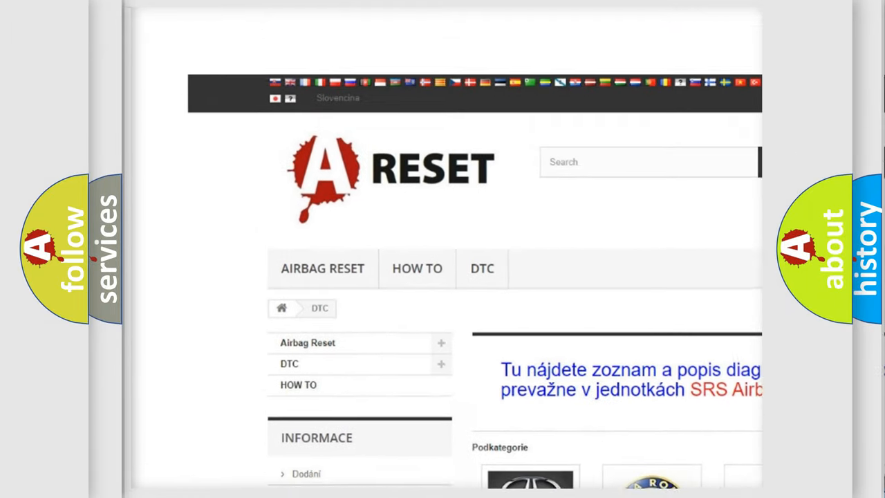
scroll("down", 3)
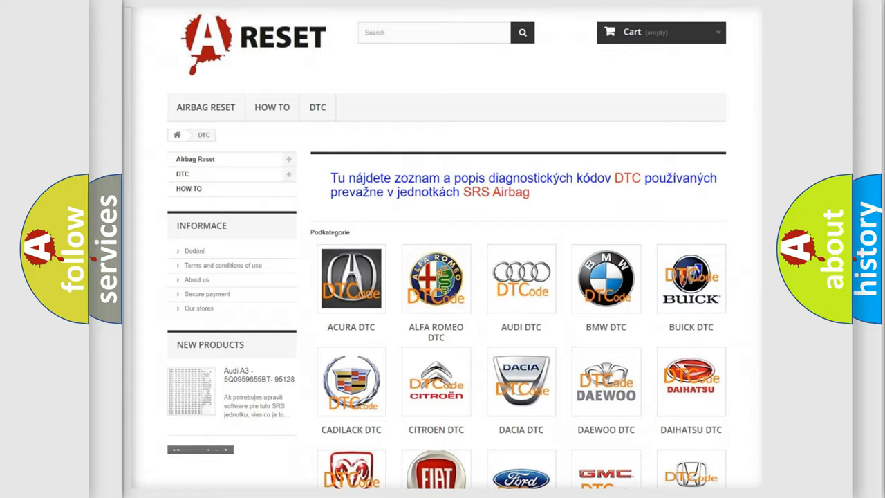
scroll("down", 3)
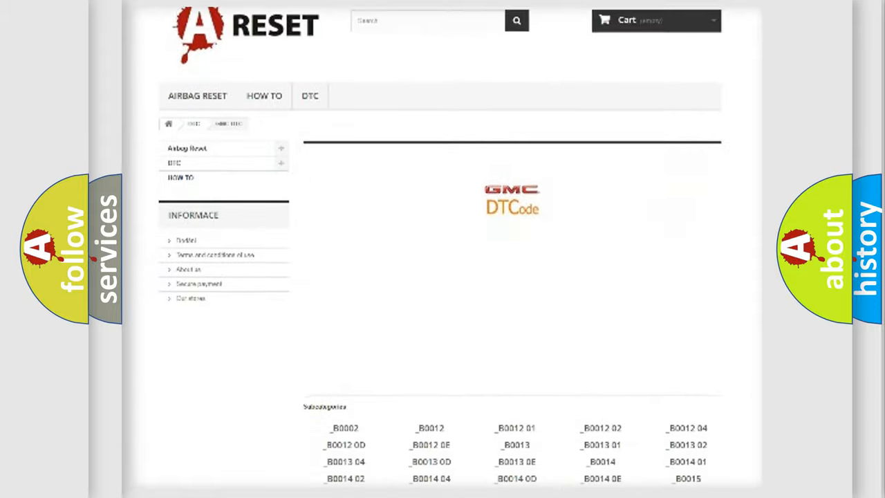
scroll("down", 3)
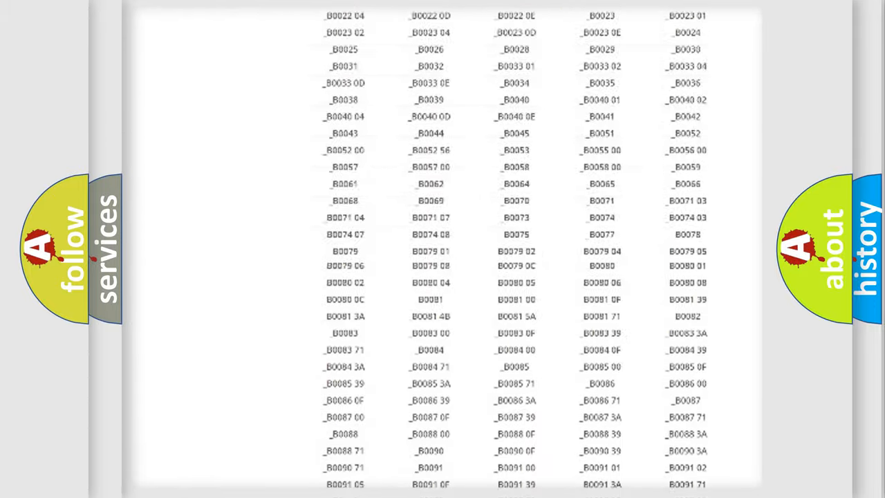
scroll("up", 3)
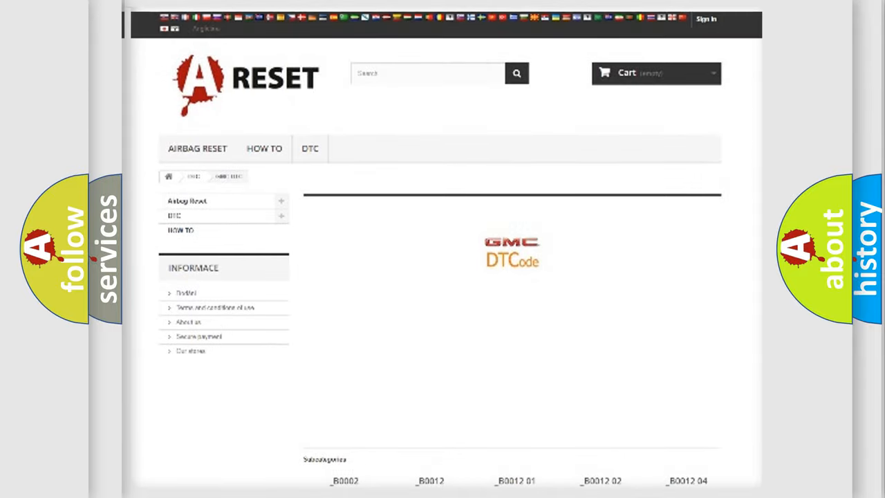